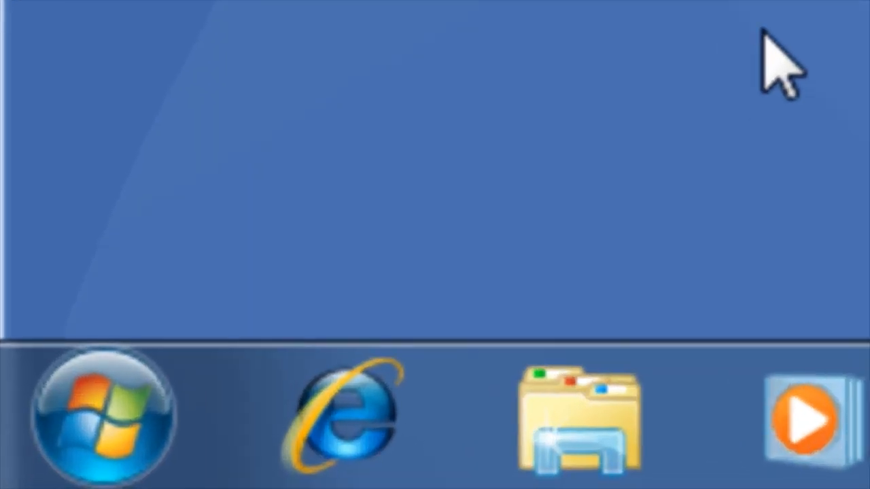
Bring up the Windows 7 Start menu from the taskbar Start orb
{"action": "left_click", "coordinate": [102, 421]}
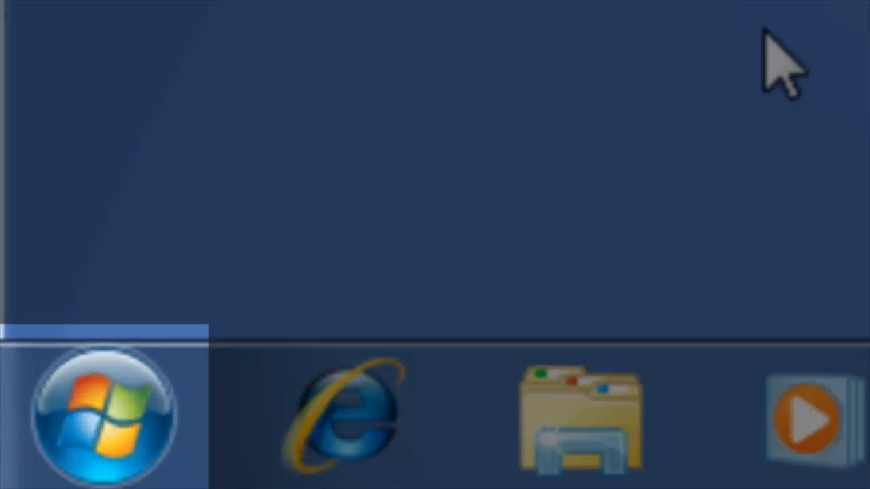
{"action": "left_click", "coordinate": [102, 421]}
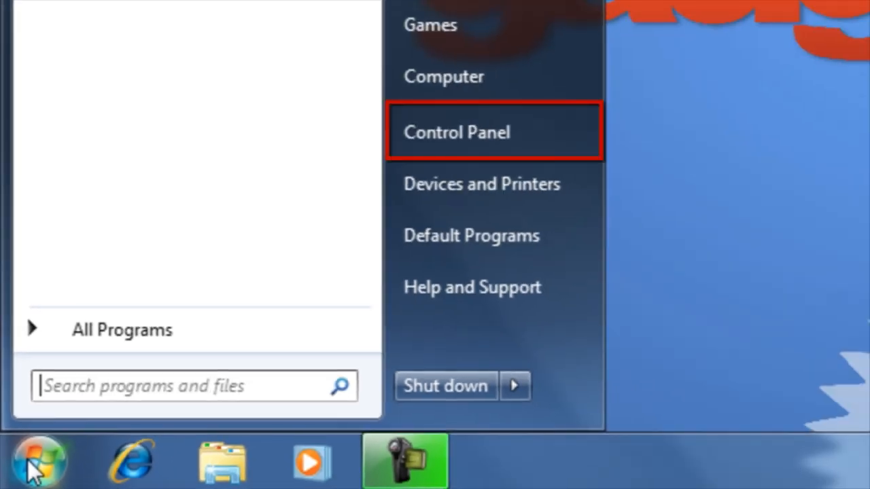
{"action": "mouse_move", "coordinate": [427, 164]}
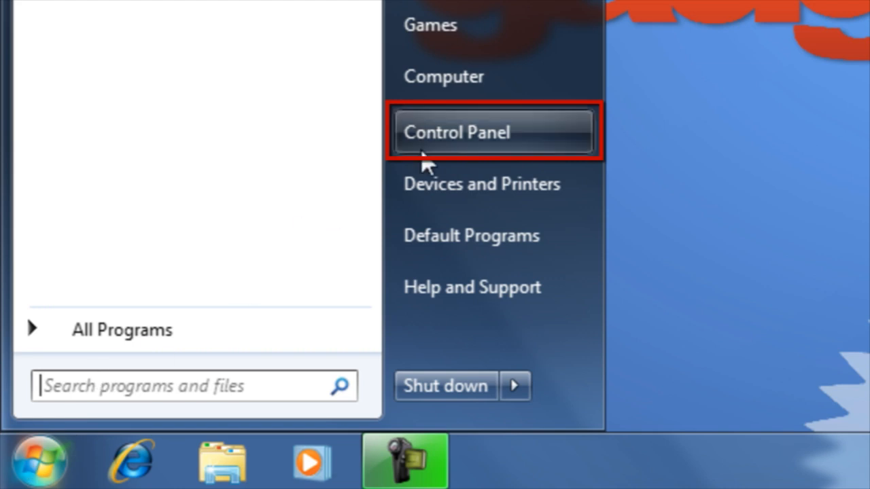
Go from Control Panel into the System and Security page with Administrative Tools
{"action": "left_click", "coordinate": [460, 132]}
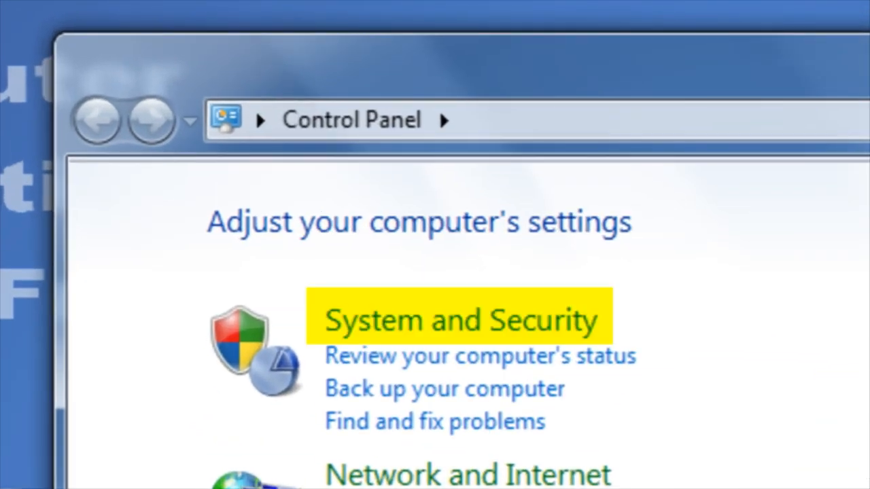
{"action": "left_click", "coordinate": [461, 321]}
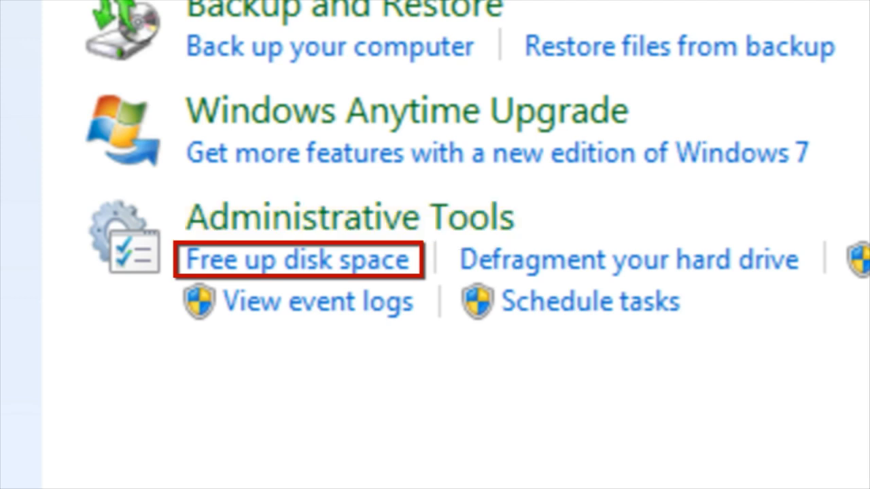
{"action": "mouse_move", "coordinate": [639, 261]}
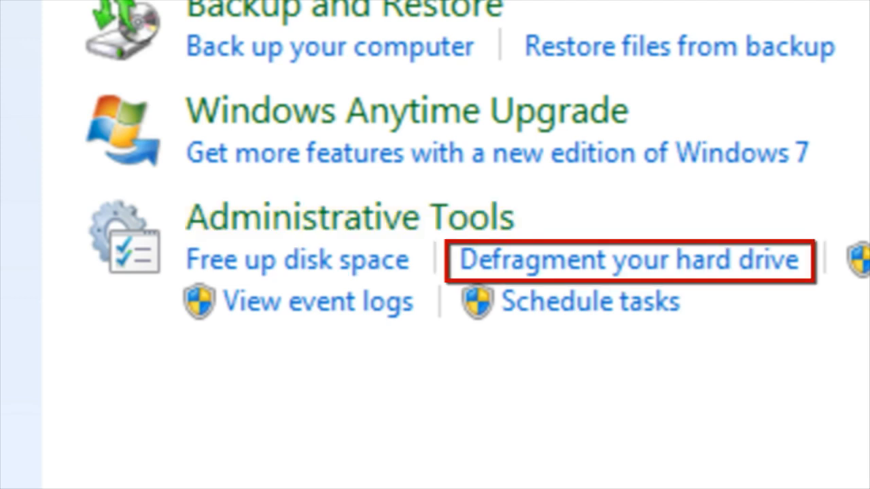
{"action": "mouse_move", "coordinate": [231, 270]}
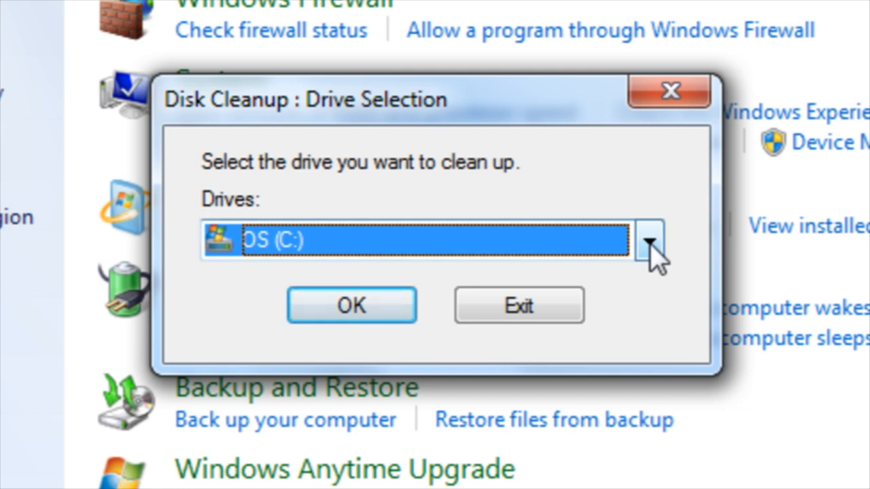
Select the OS (C:) drive in Disk Cleanup and scan it for deletable files
{"action": "left_click", "coordinate": [650, 240]}
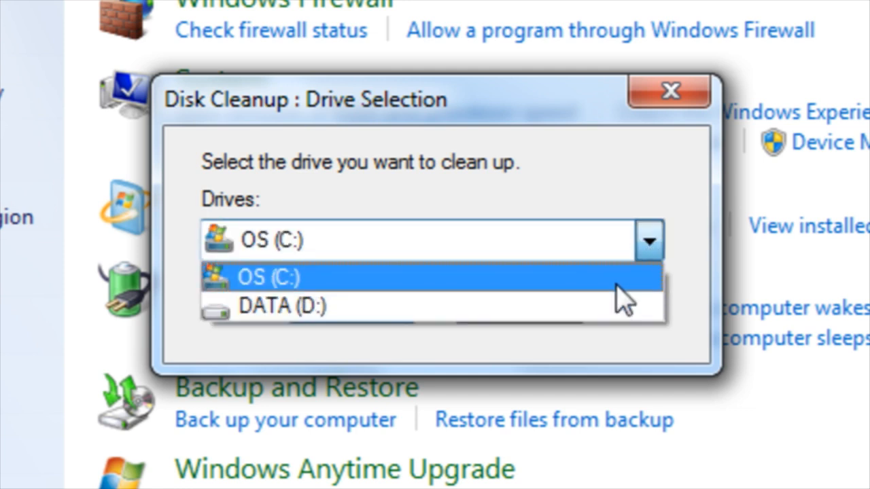
{"action": "left_click", "coordinate": [289, 275]}
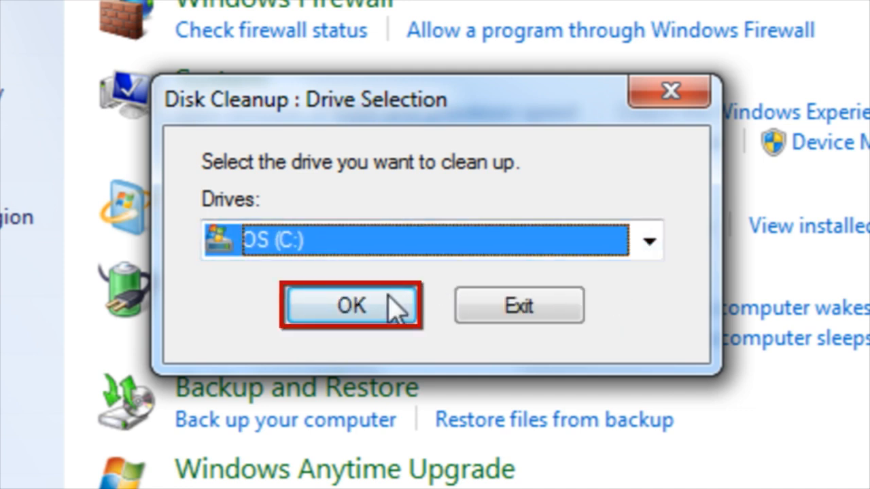
{"action": "left_click", "coordinate": [346, 307]}
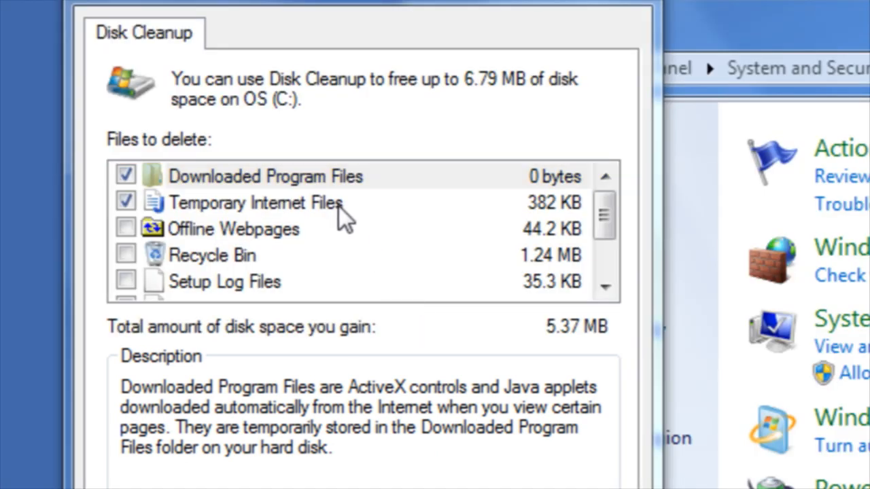
Add Recycle Bin, Setup Log Files and Thumbnails, then permanently delete about 6.70 MB of files
{"action": "left_click", "coordinate": [266, 203]}
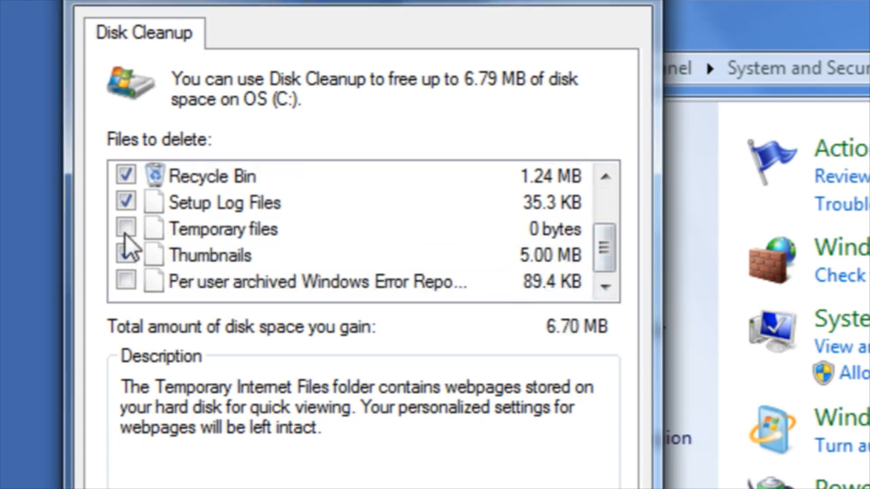
{"action": "left_click", "coordinate": [125, 229]}
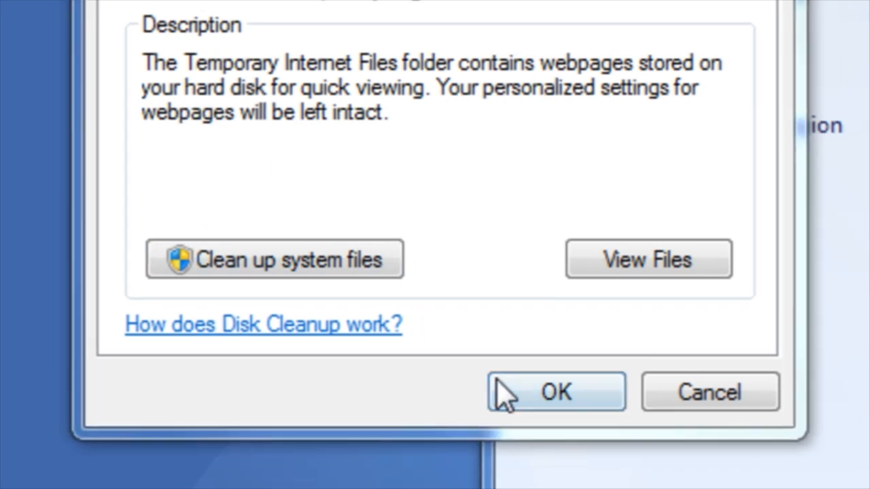
{"action": "left_click", "coordinate": [557, 393]}
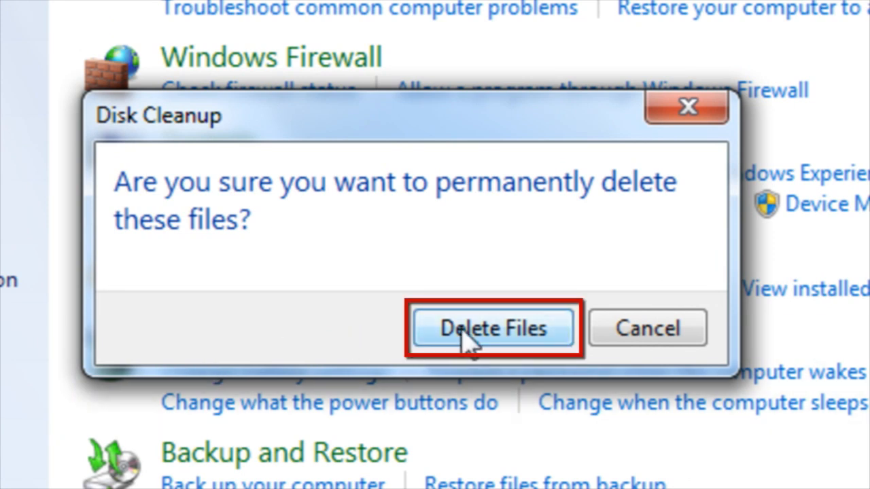
{"action": "left_click", "coordinate": [493, 328]}
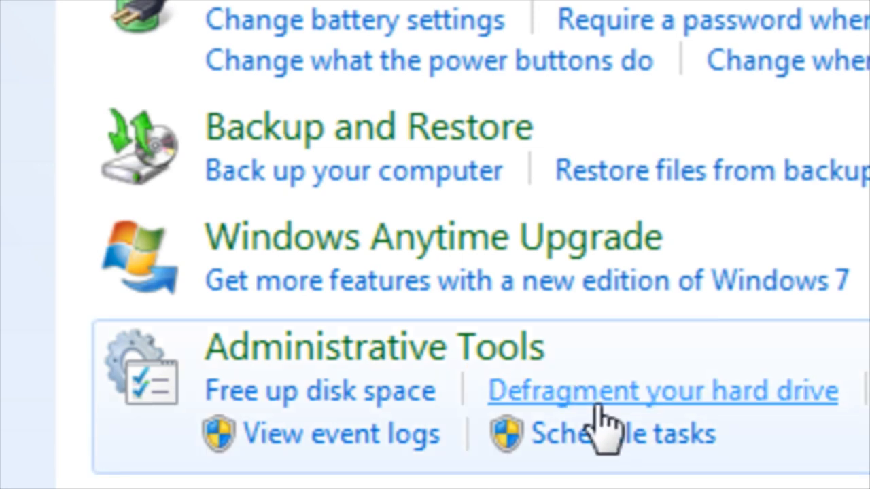
Launch Disk Defragmenter and start defragmenting the OS (C:) disk
{"action": "left_click", "coordinate": [674, 392]}
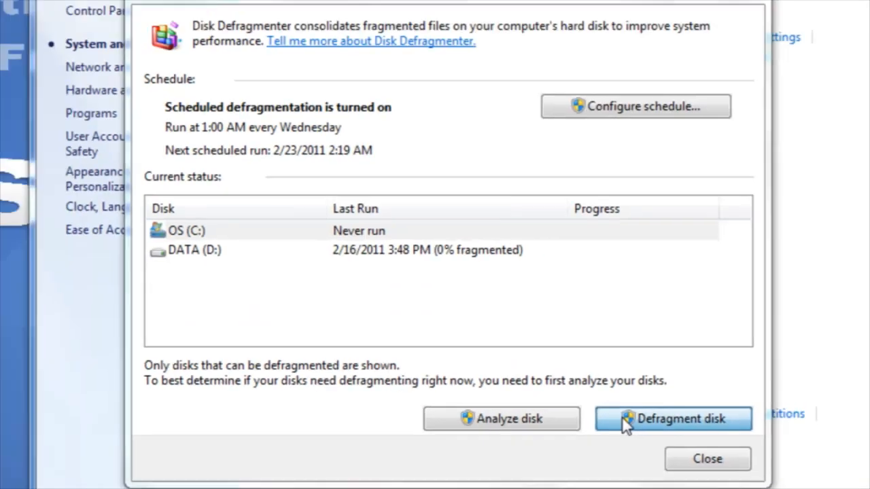
{"action": "left_click", "coordinate": [672, 418]}
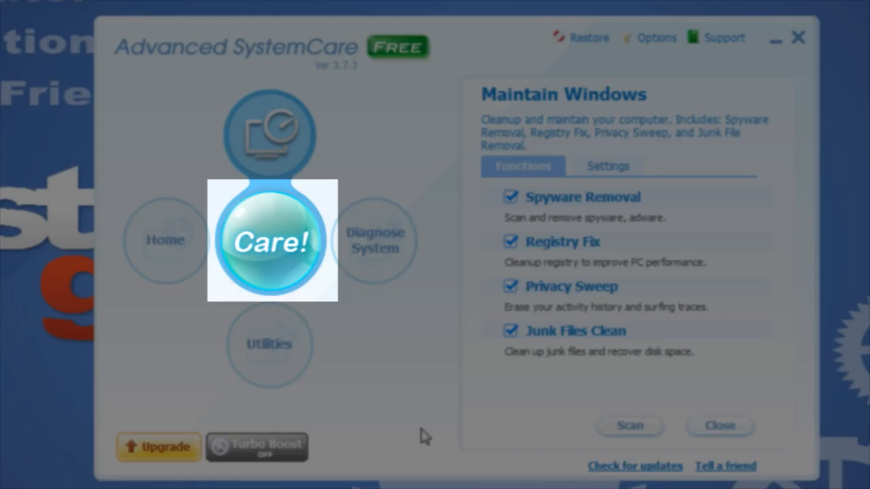
Run the Care! maintenance scan, fix the found problems, and close Advanced SystemCare
{"action": "left_click", "coordinate": [272, 242]}
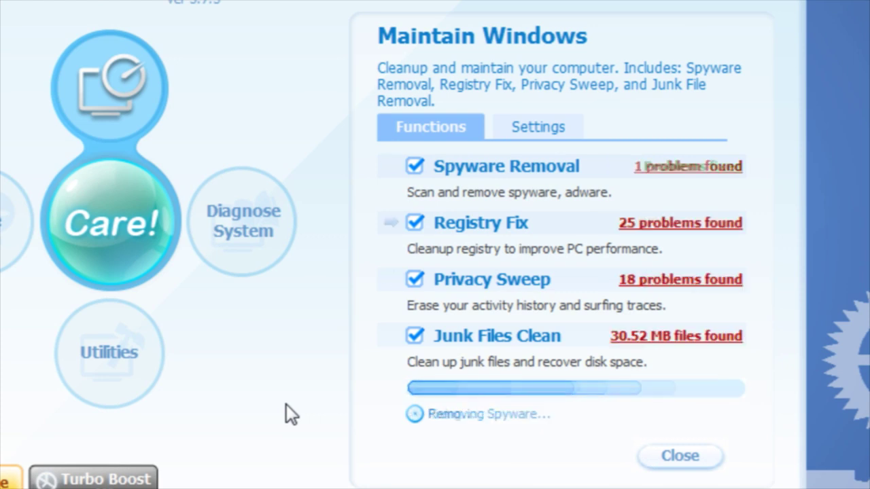
{"action": "left_click", "coordinate": [243, 221]}
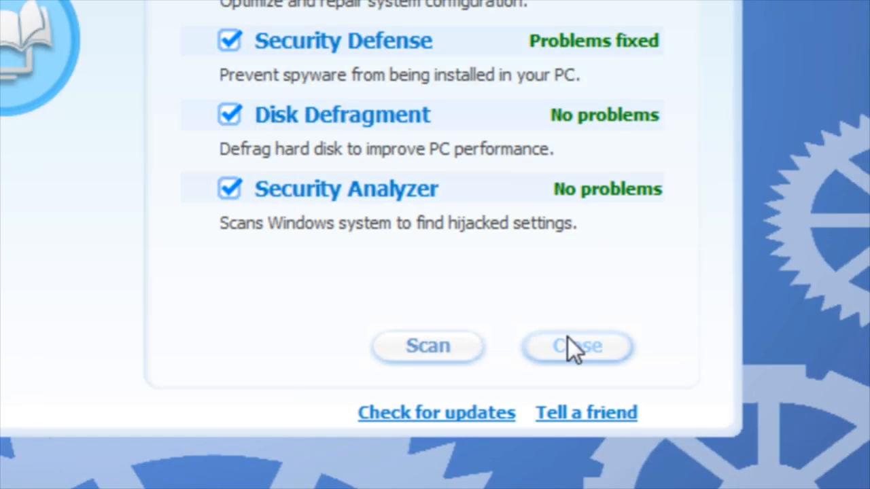
{"action": "left_click", "coordinate": [576, 347]}
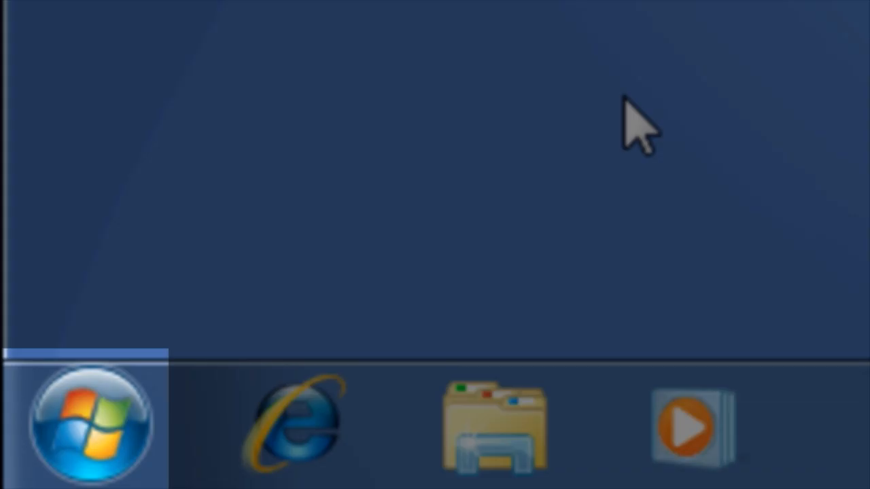
Search the Start menu programs for 'adva' to find Advanced SystemCare
{"action": "left_click", "coordinate": [87, 425]}
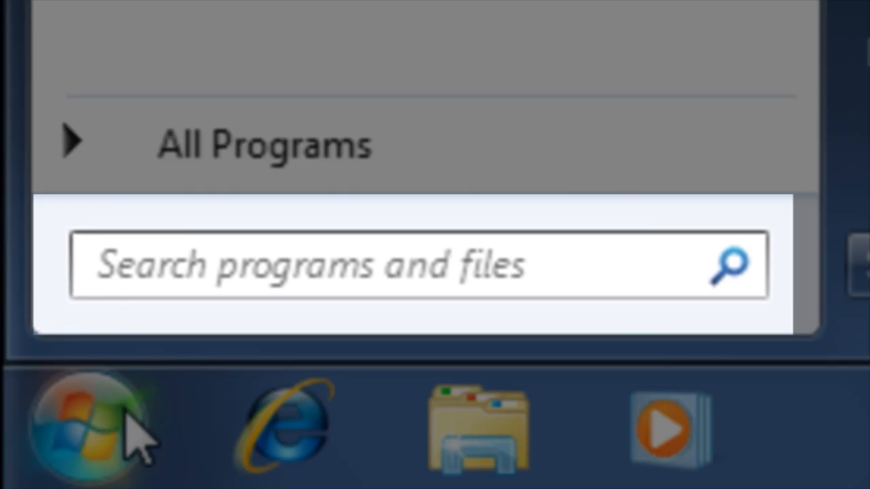
{"action": "type", "text": "adva"}
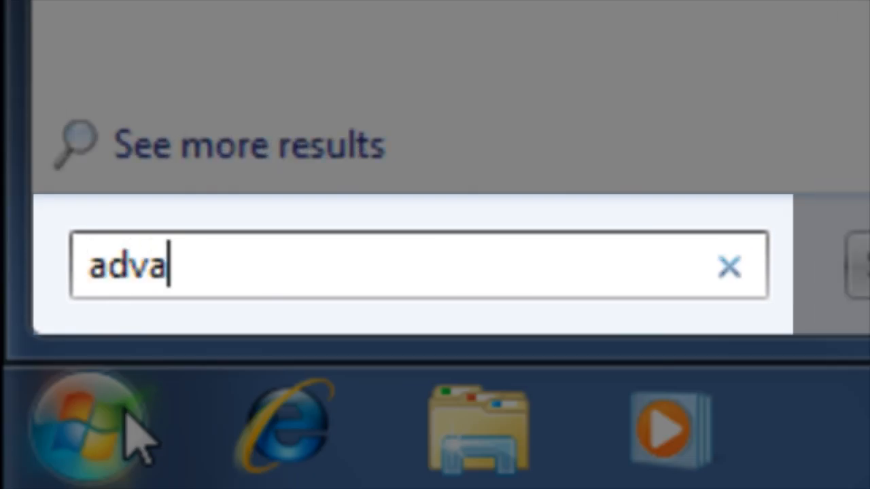